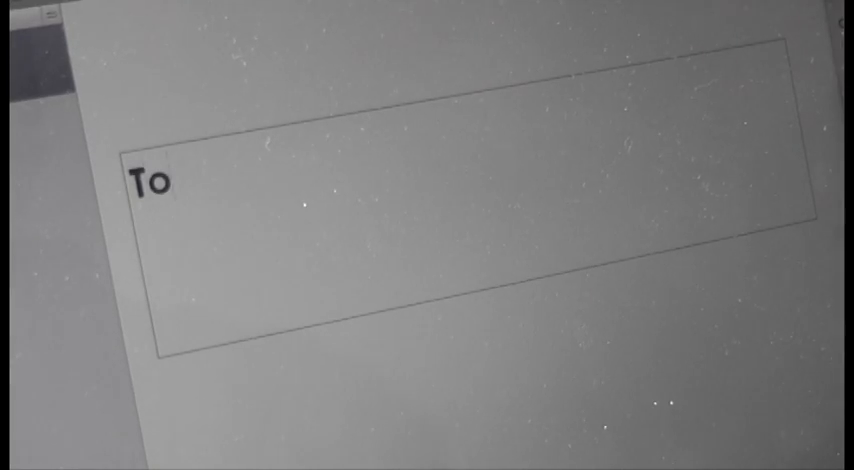
type("the online church.")
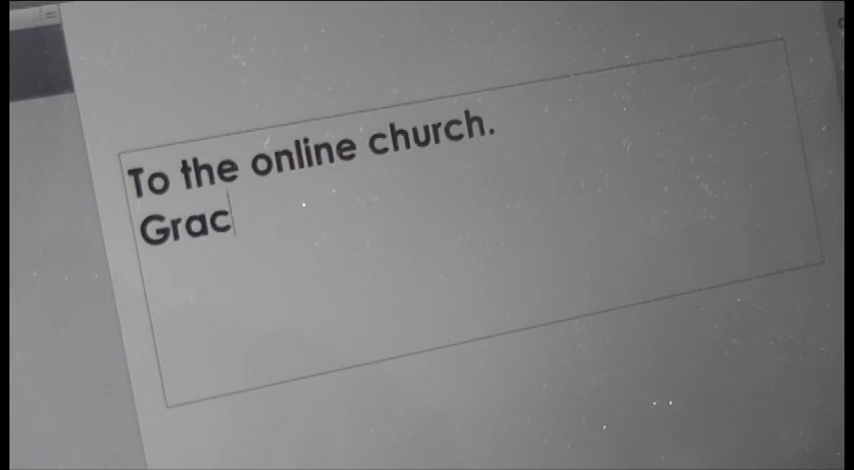